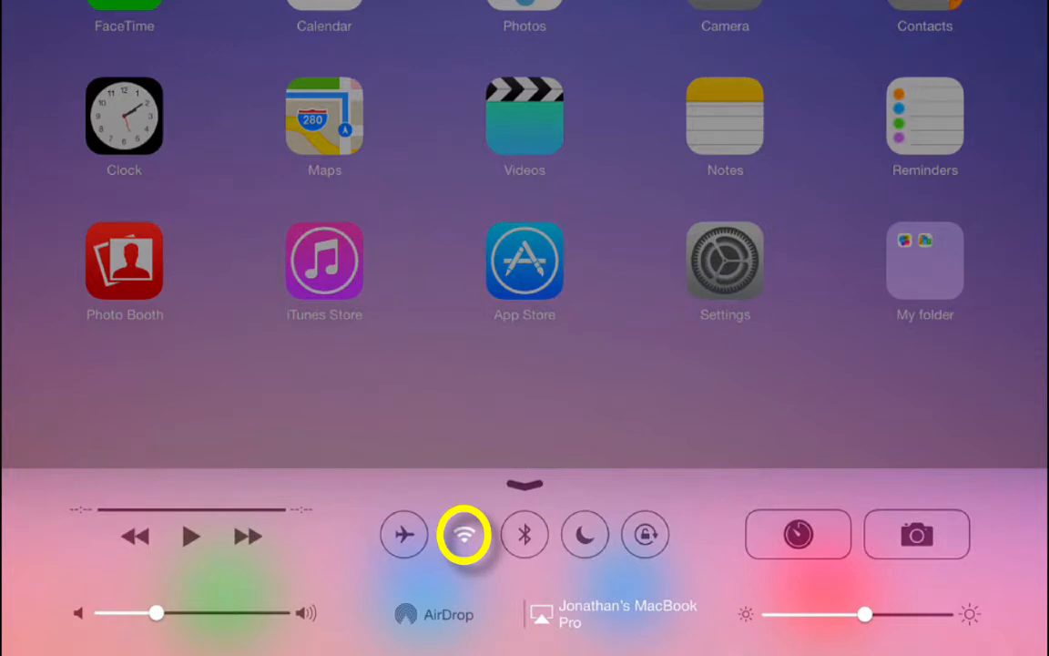
mouse_move(524, 536)
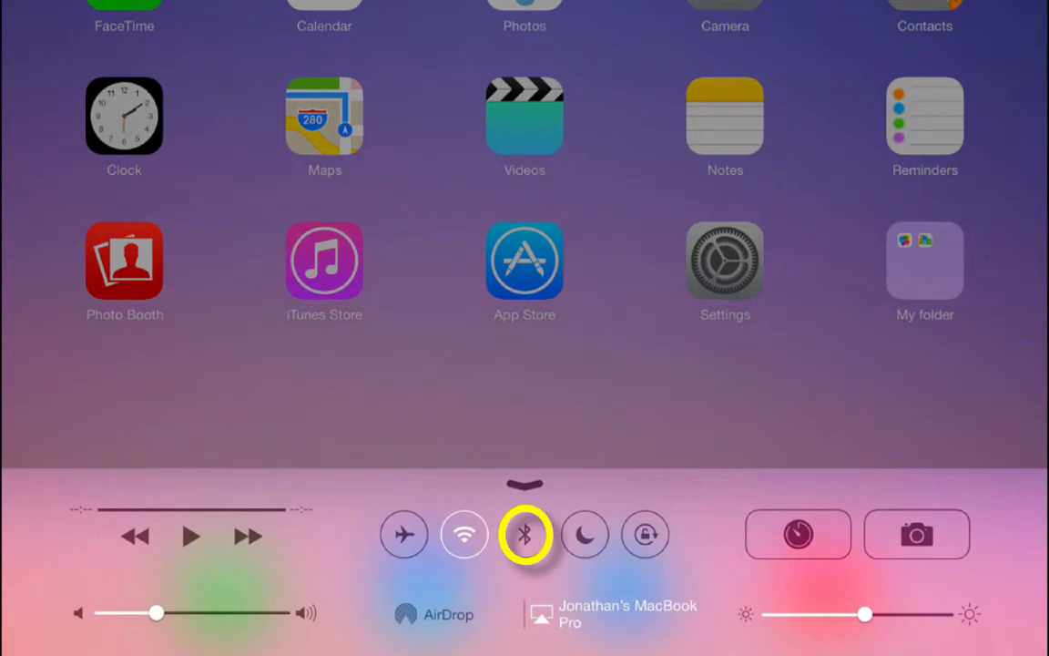
mouse_move(585, 535)
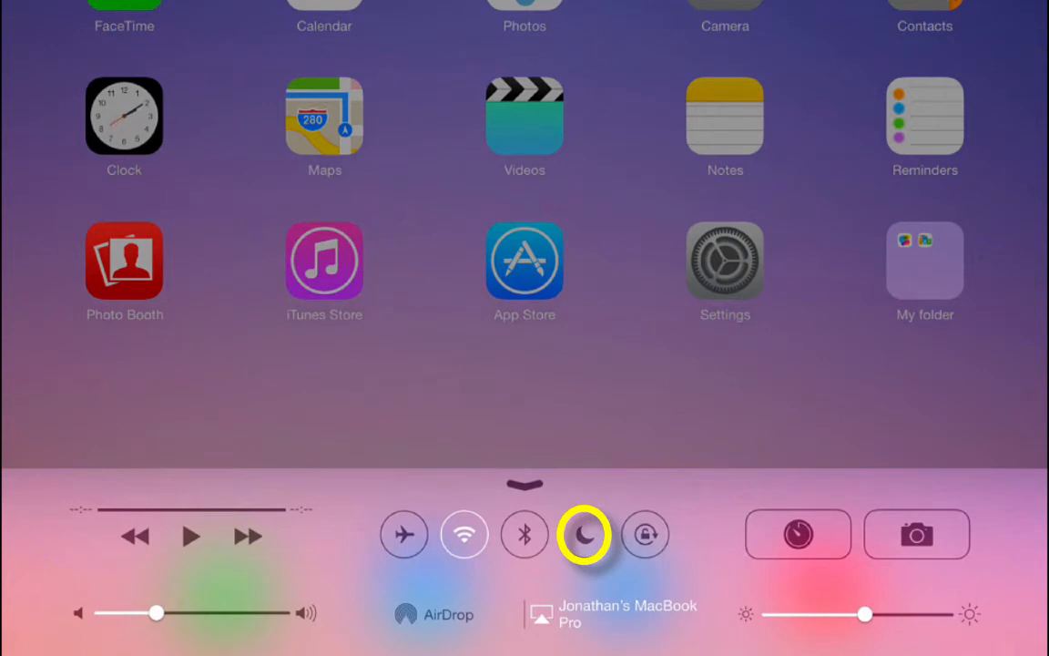
mouse_move(645, 534)
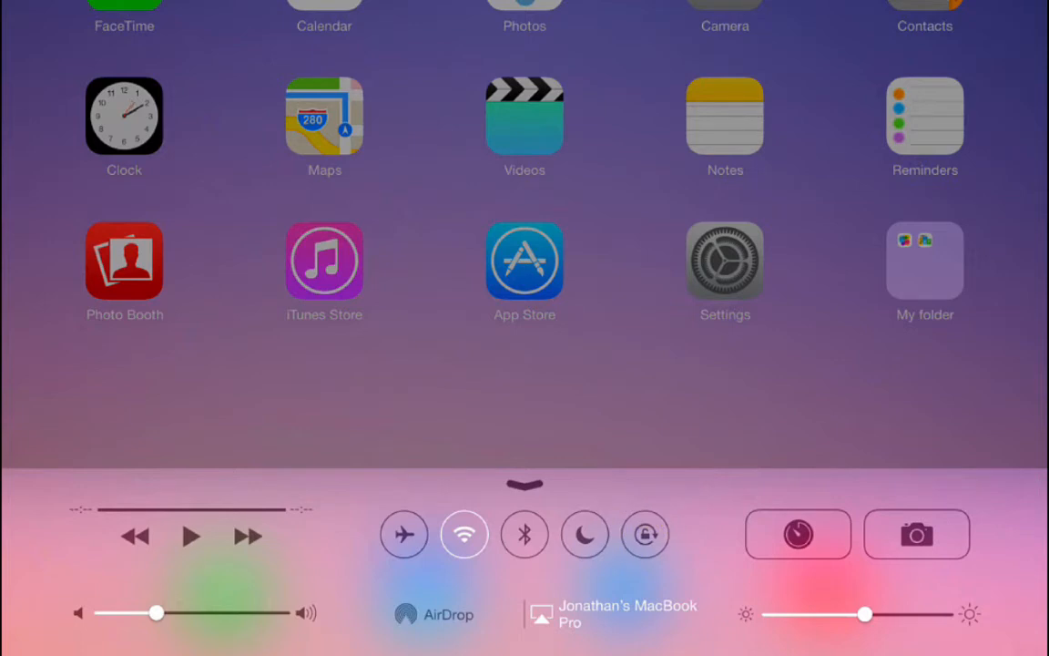
click(434, 614)
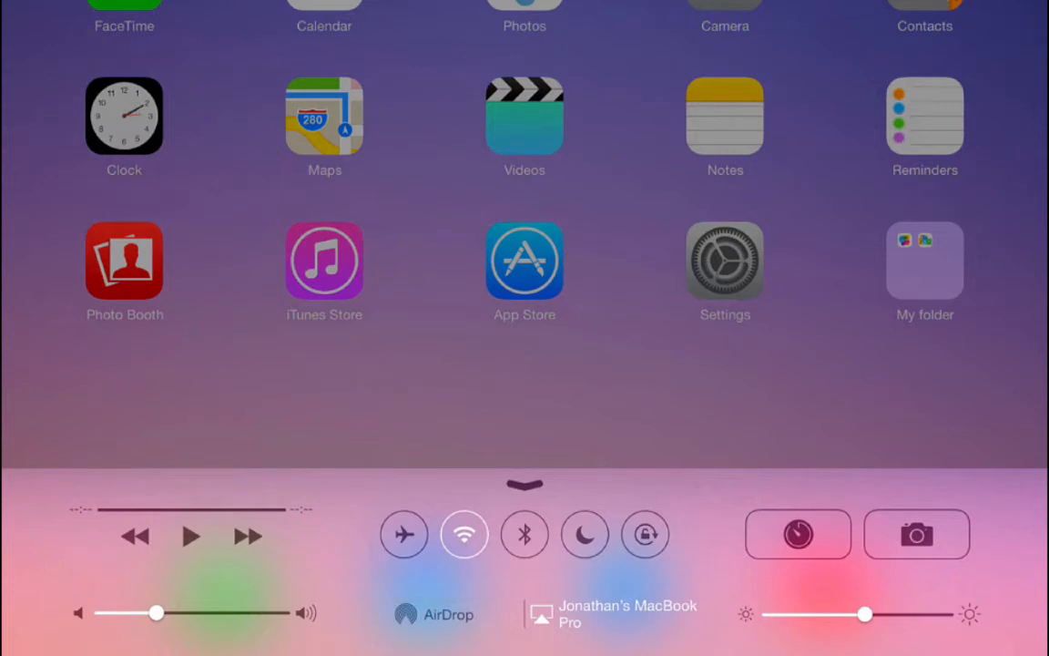
click(618, 613)
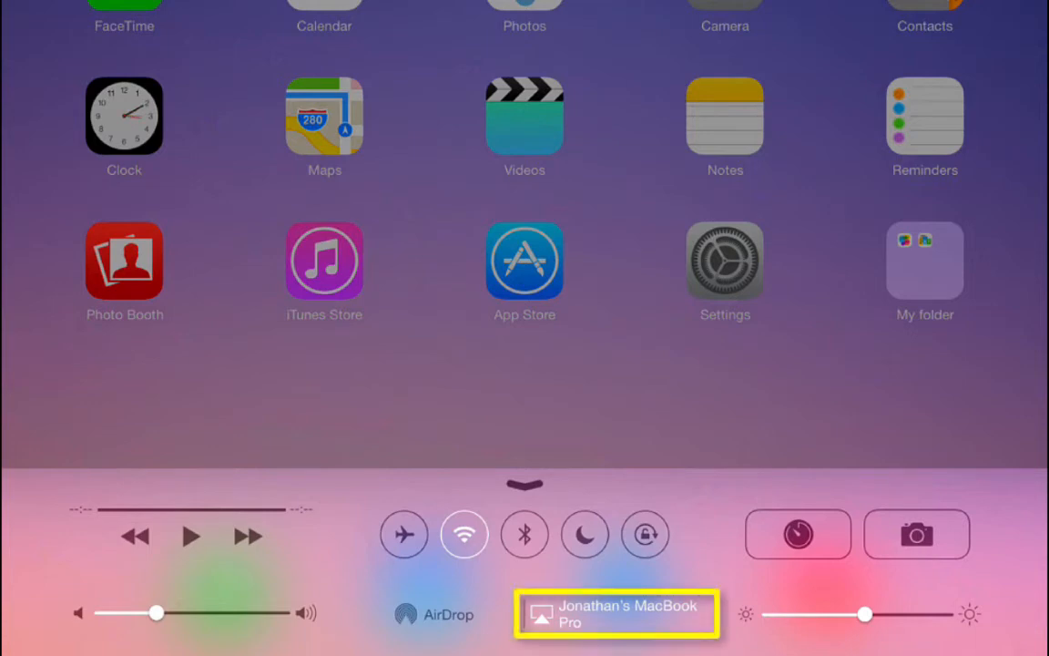